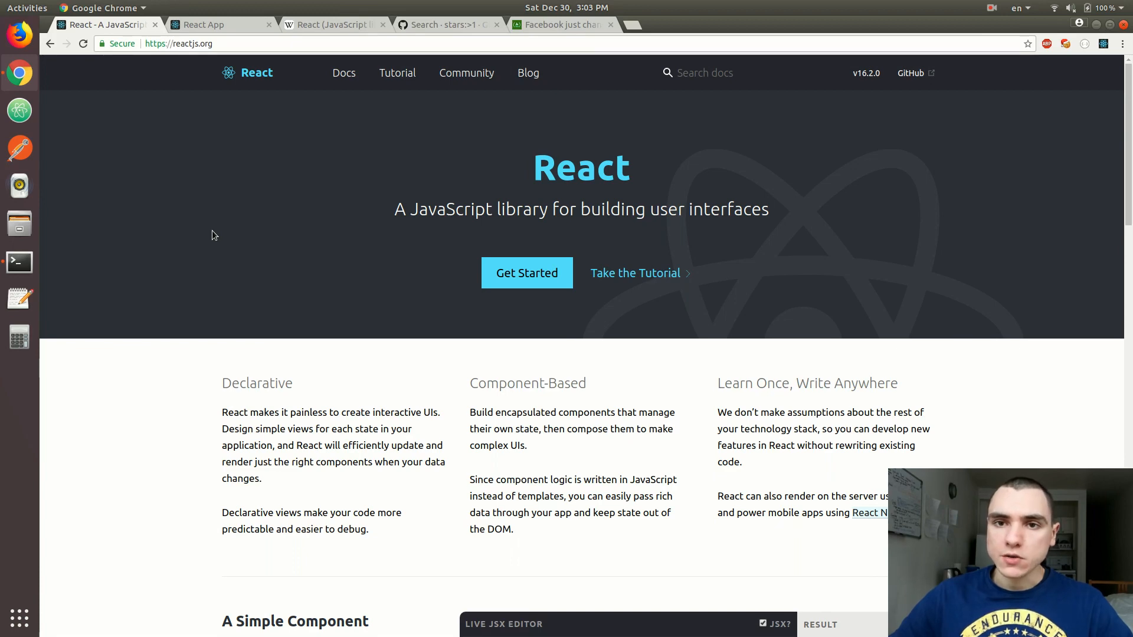
pyautogui.moveTo(397, 229)
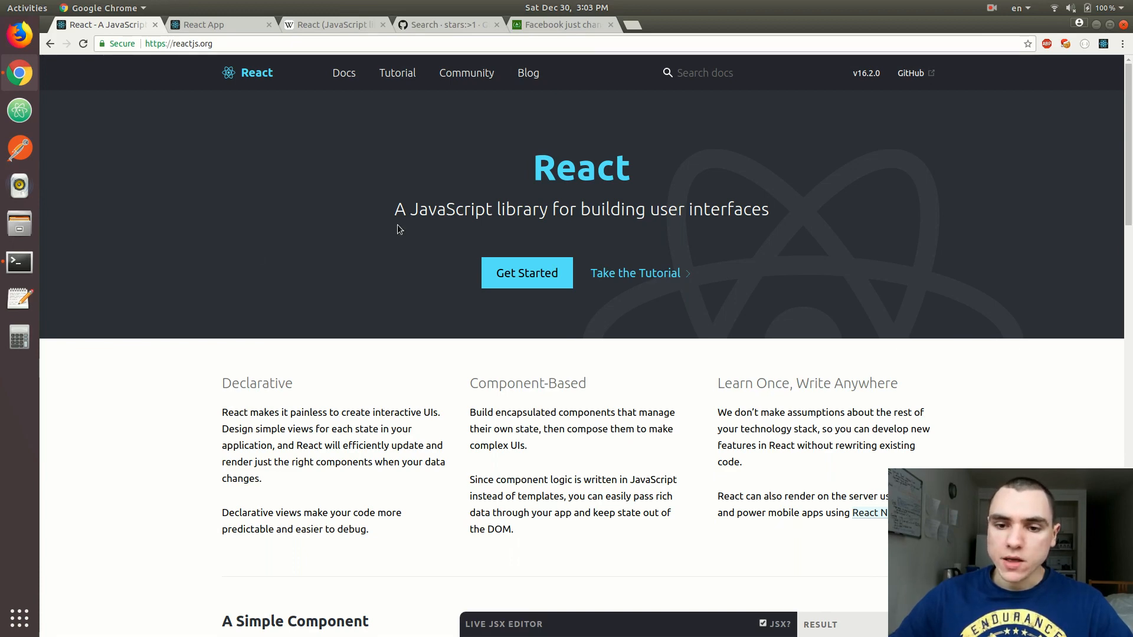
# Open the countdown demo app, then highlight the reactjs.org address
pyautogui.click(567, 8)
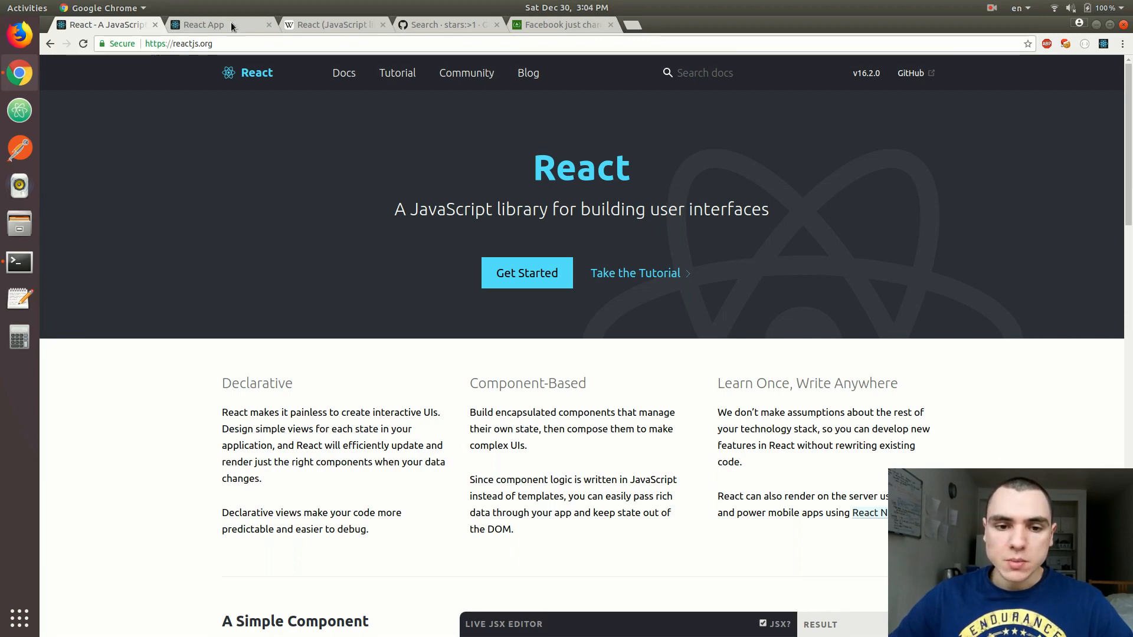
pyautogui.click(204, 24)
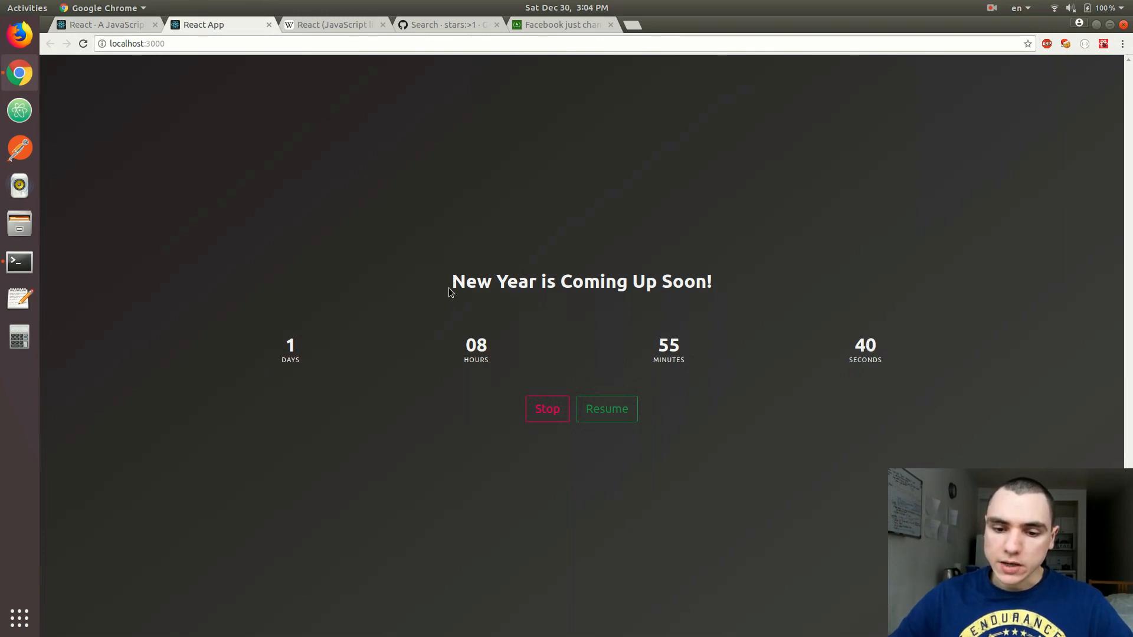
pyautogui.moveTo(479, 372)
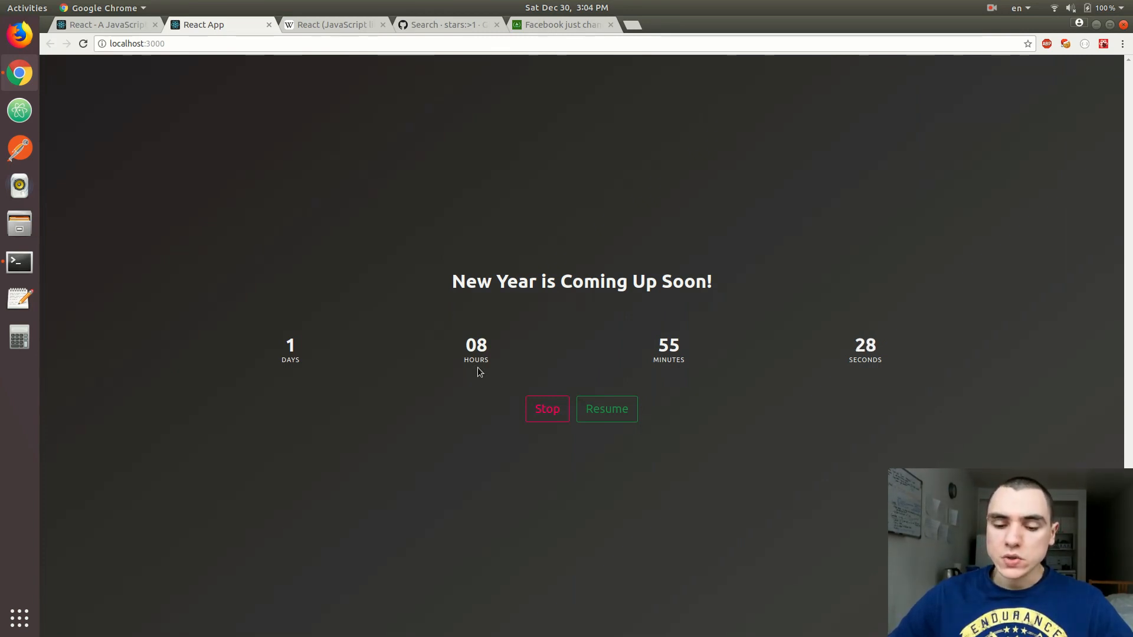
pyautogui.moveTo(561, 438)
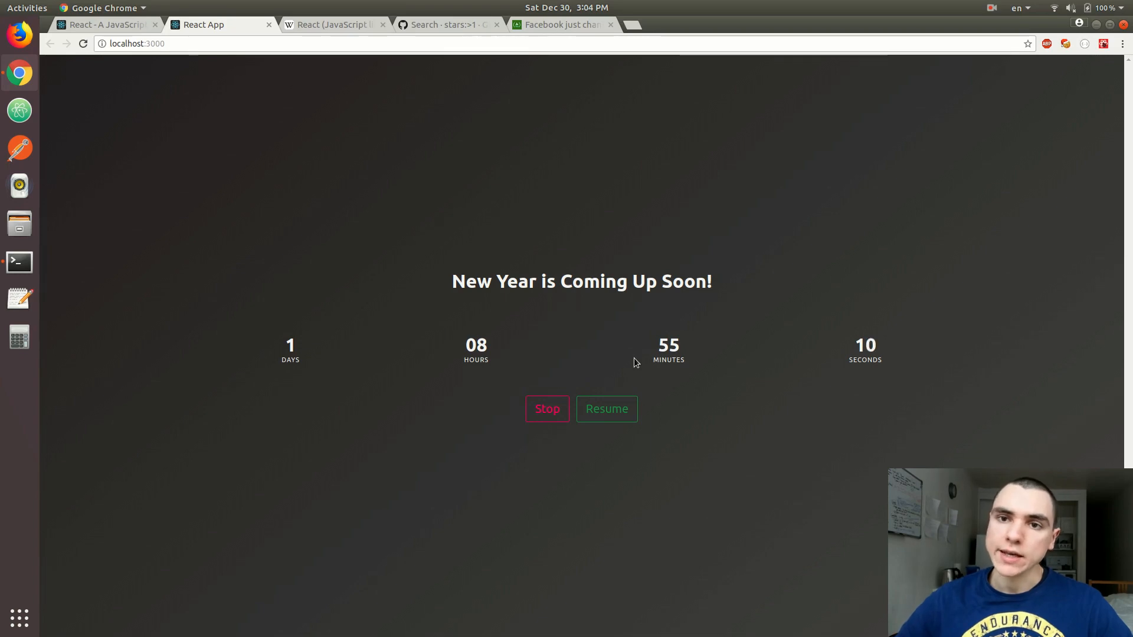
pyautogui.moveTo(286, 61)
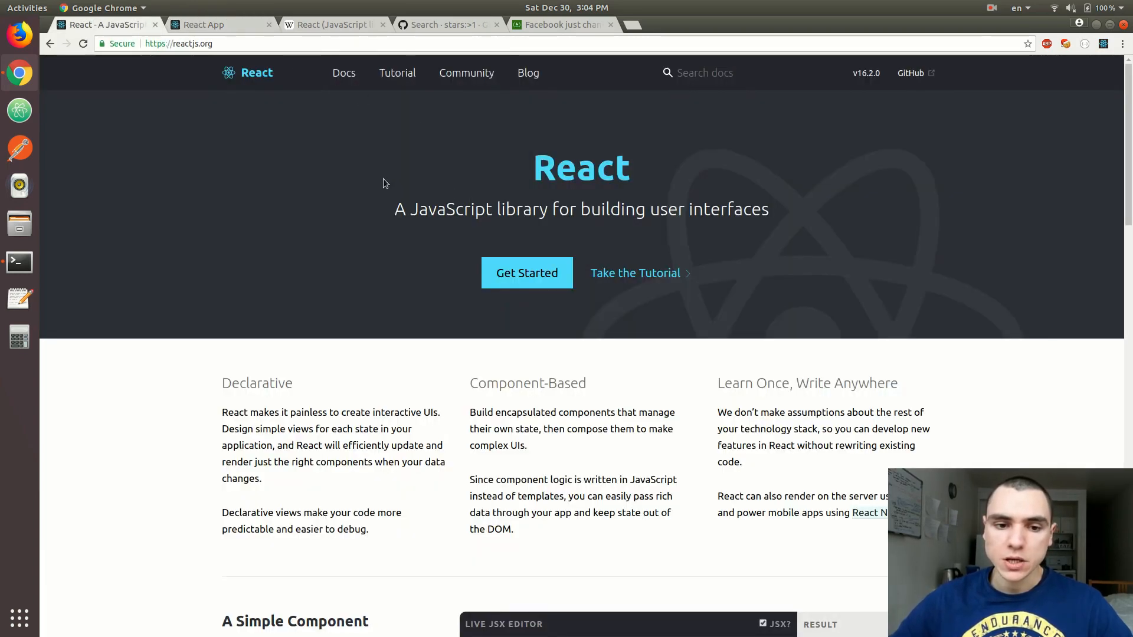
pyautogui.moveTo(374, 97)
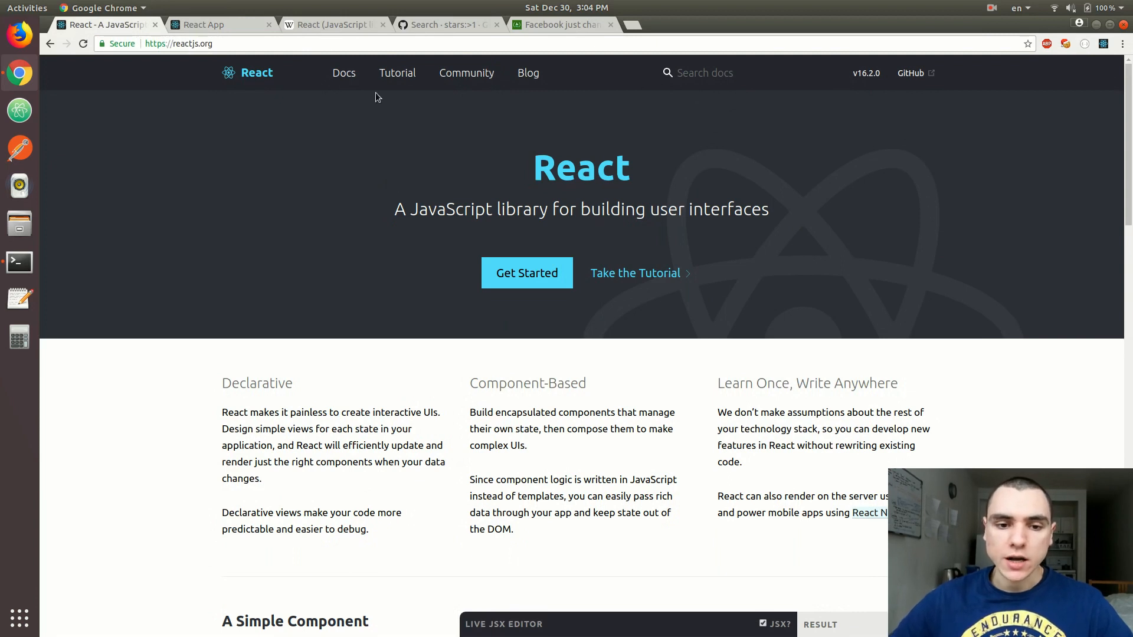
pyautogui.click(191, 43)
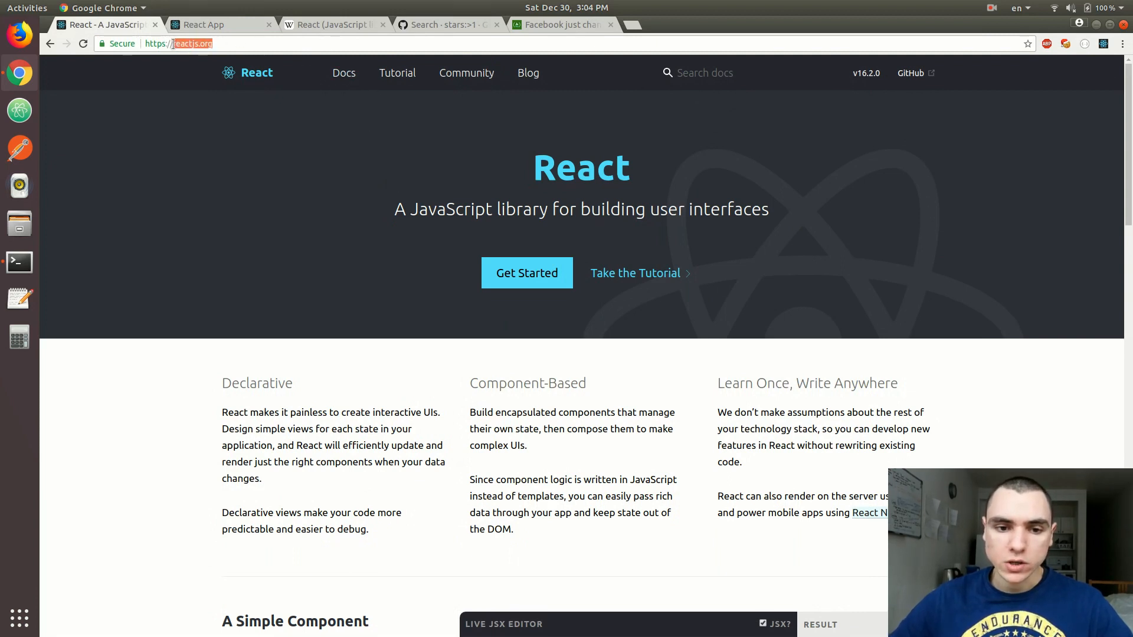
pyautogui.moveTo(308, 232)
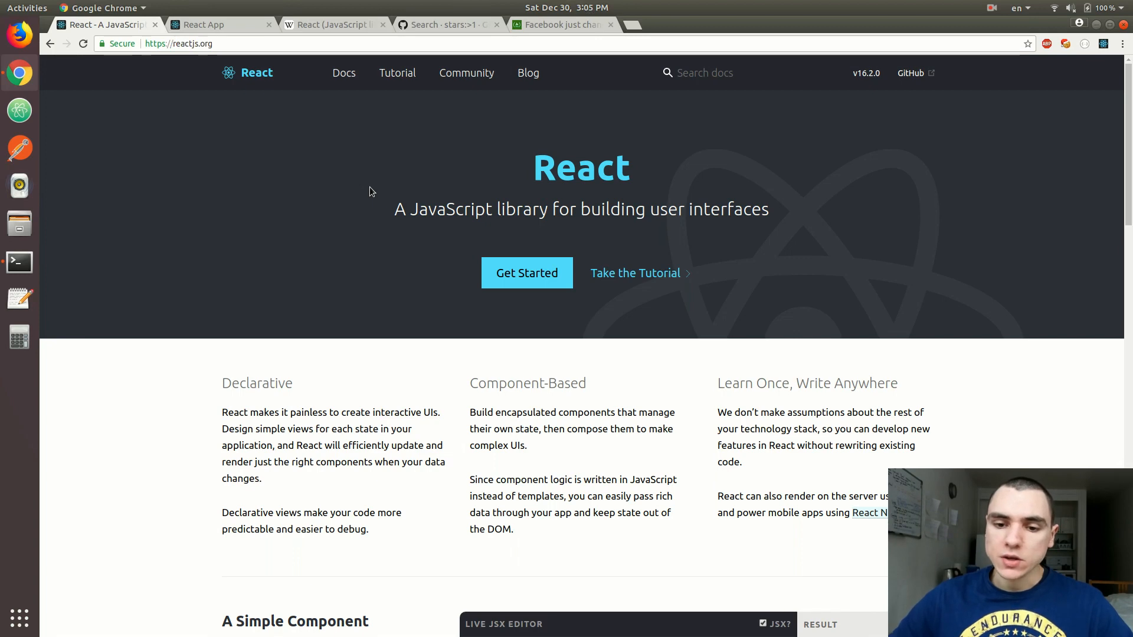
pyautogui.moveTo(376, 209)
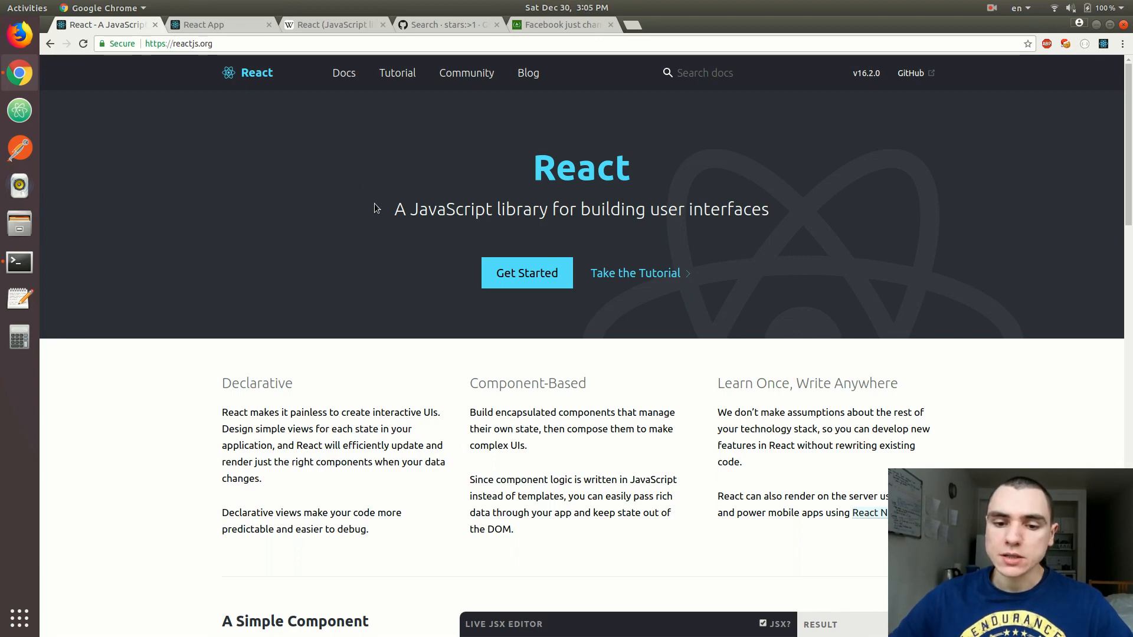
pyautogui.moveTo(397, 209)
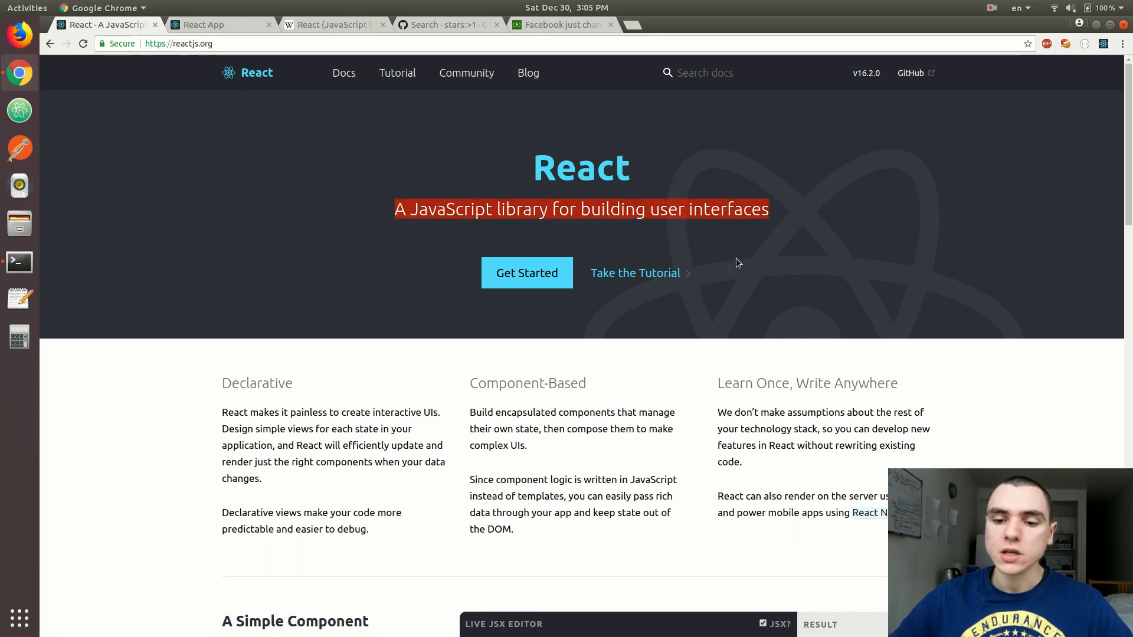
pyautogui.moveTo(744, 254)
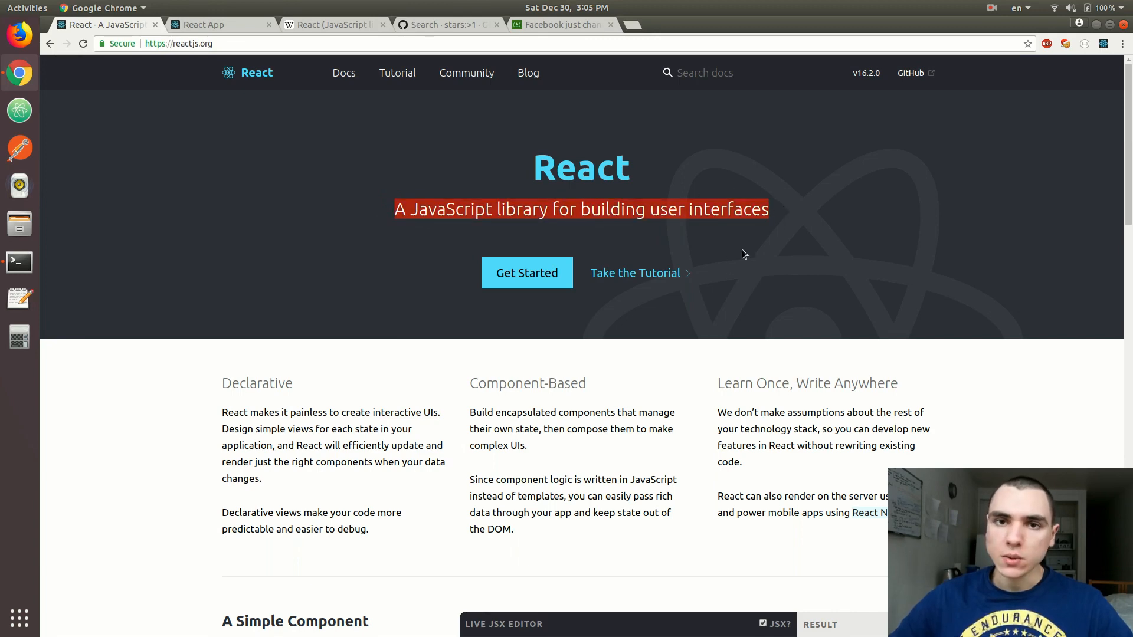
pyautogui.moveTo(746, 265)
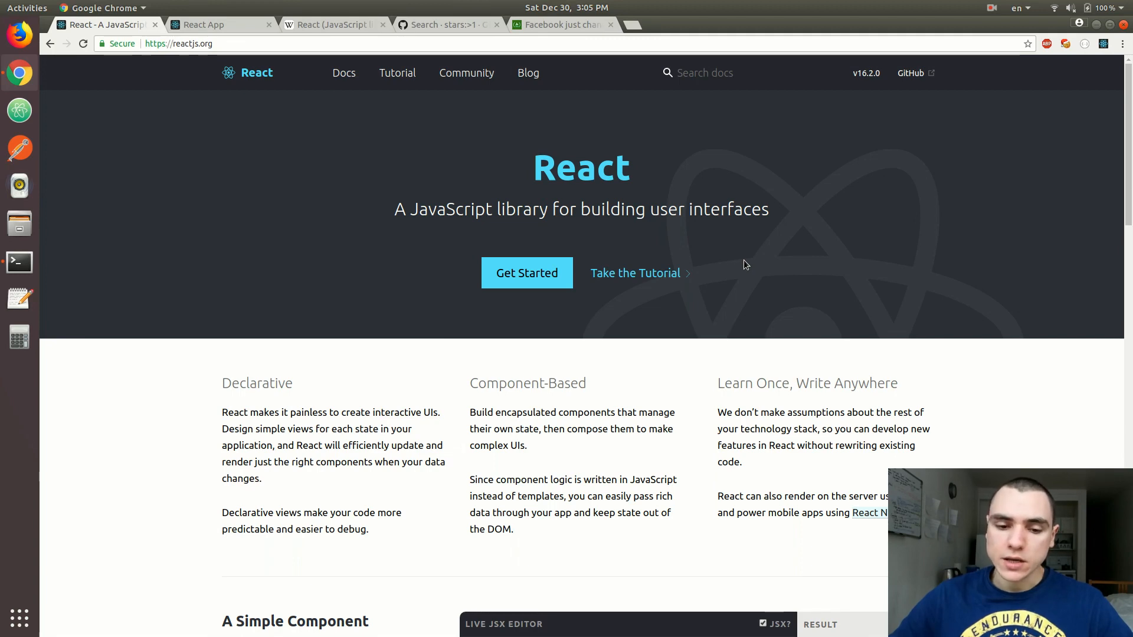
# Highlight the Declarative, Component-Based and Learn Once, Write Anywhere feature headings and text
pyautogui.scroll(-3)
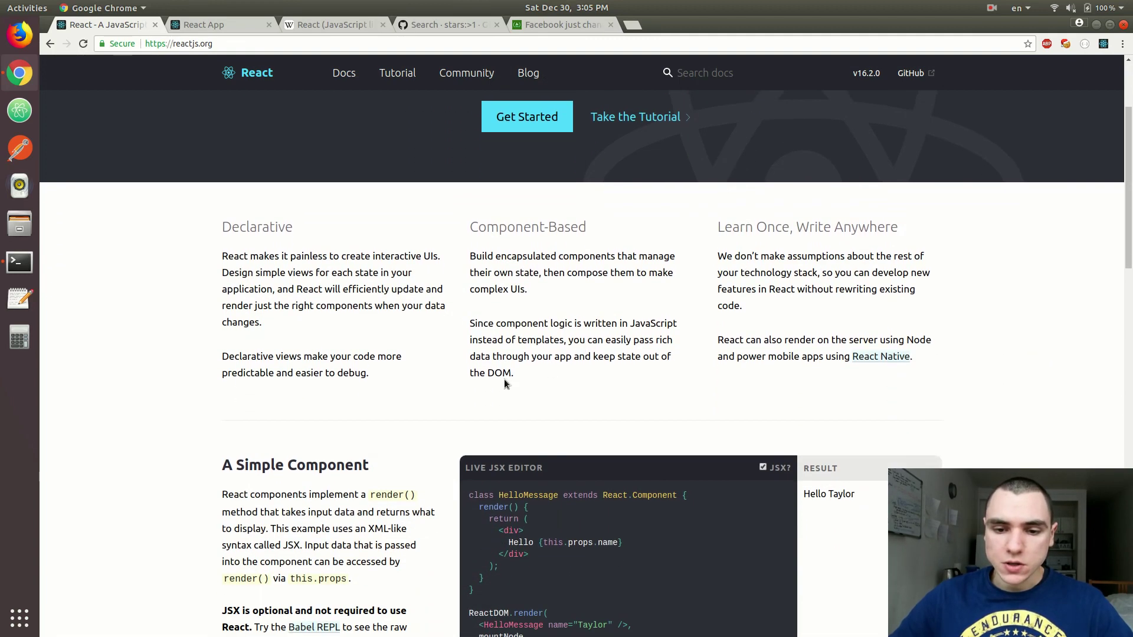
pyautogui.moveTo(322, 271)
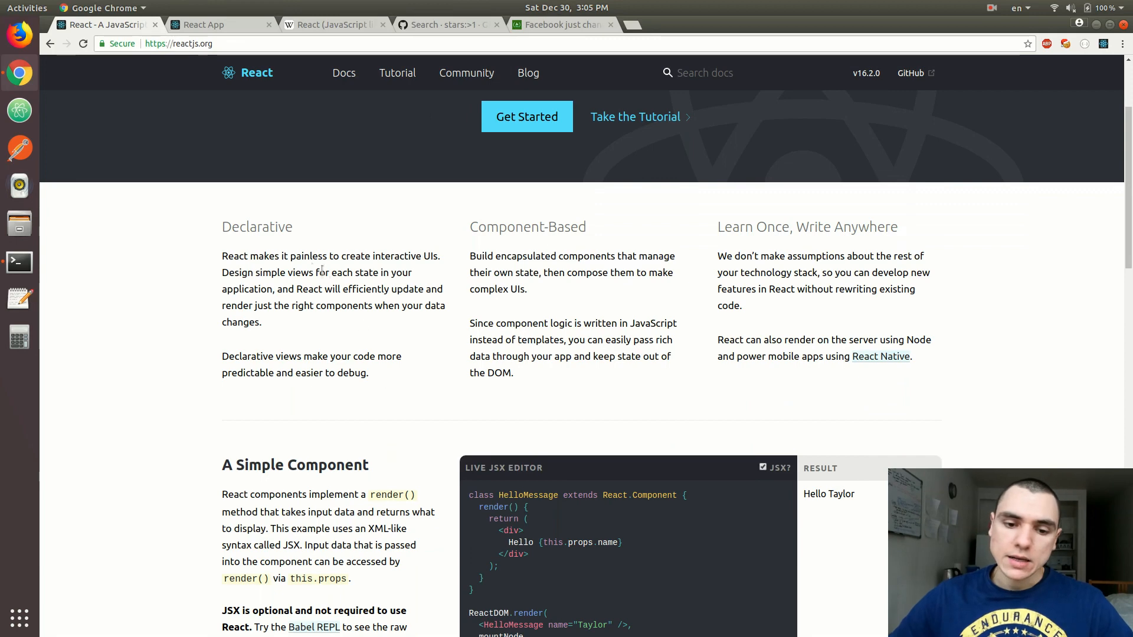
pyautogui.doubleClick(256, 226)
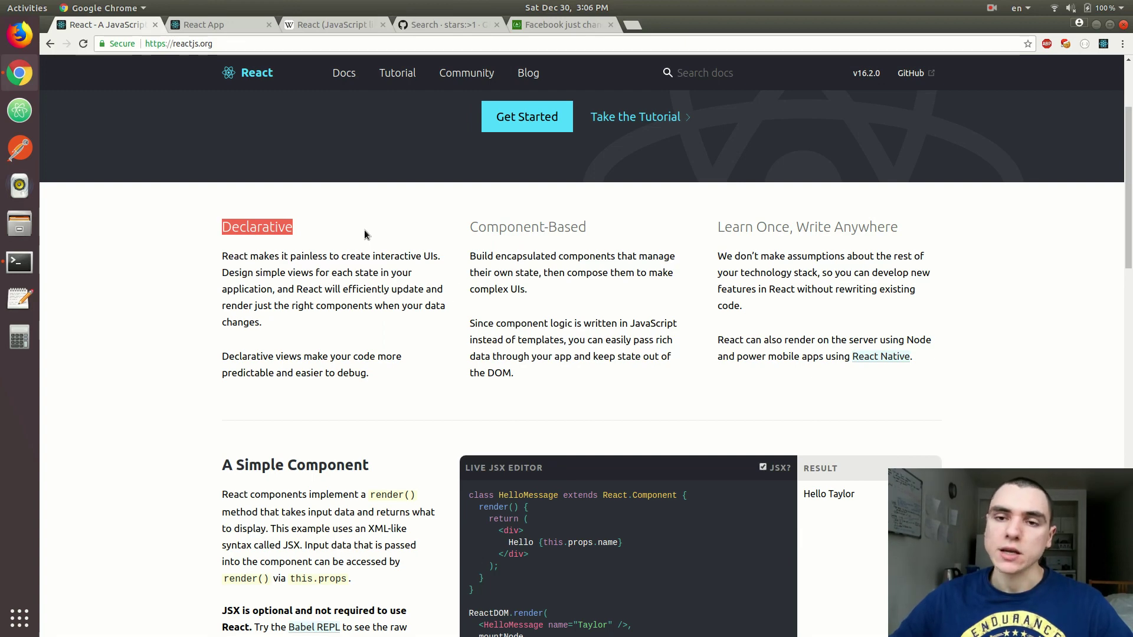
pyautogui.moveTo(325, 288)
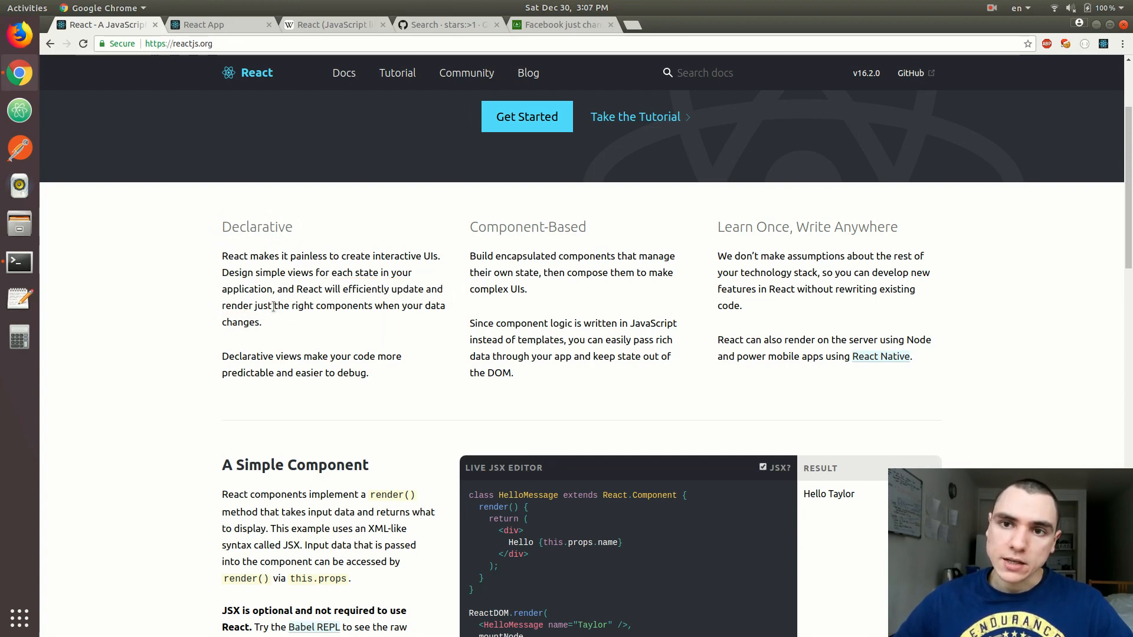
pyautogui.moveTo(416, 326)
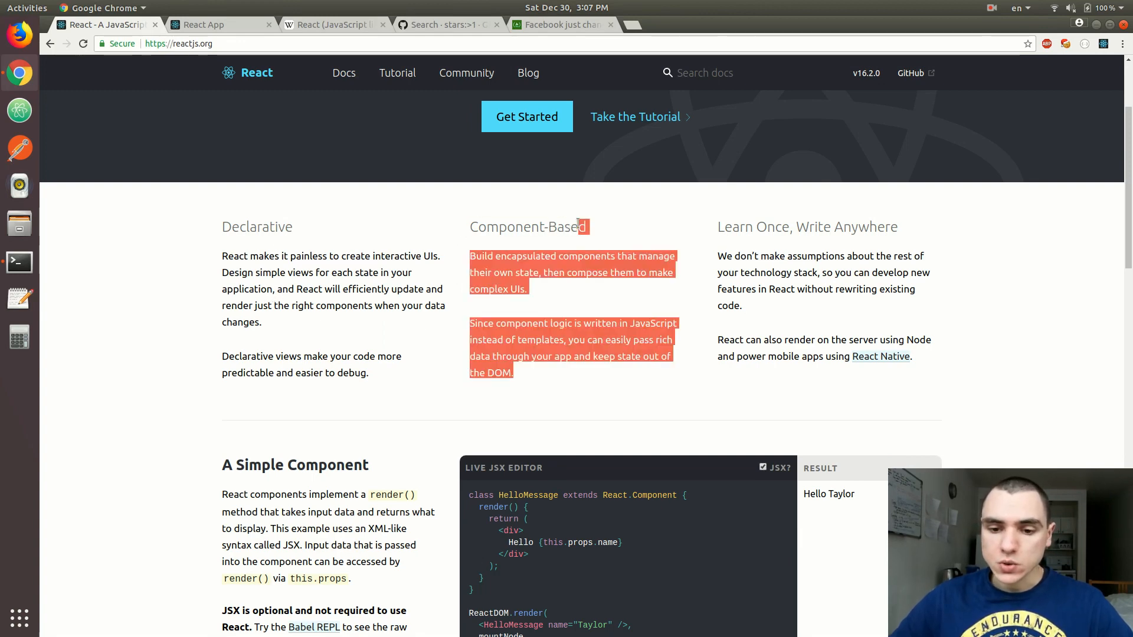
pyautogui.click(605, 238)
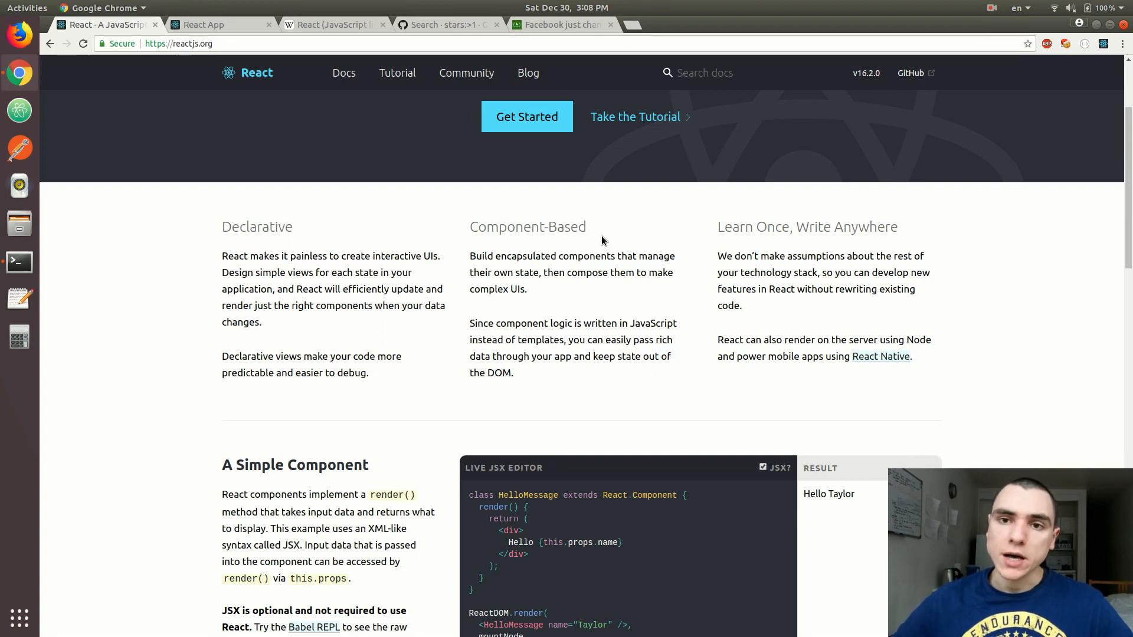
pyautogui.moveTo(699, 234)
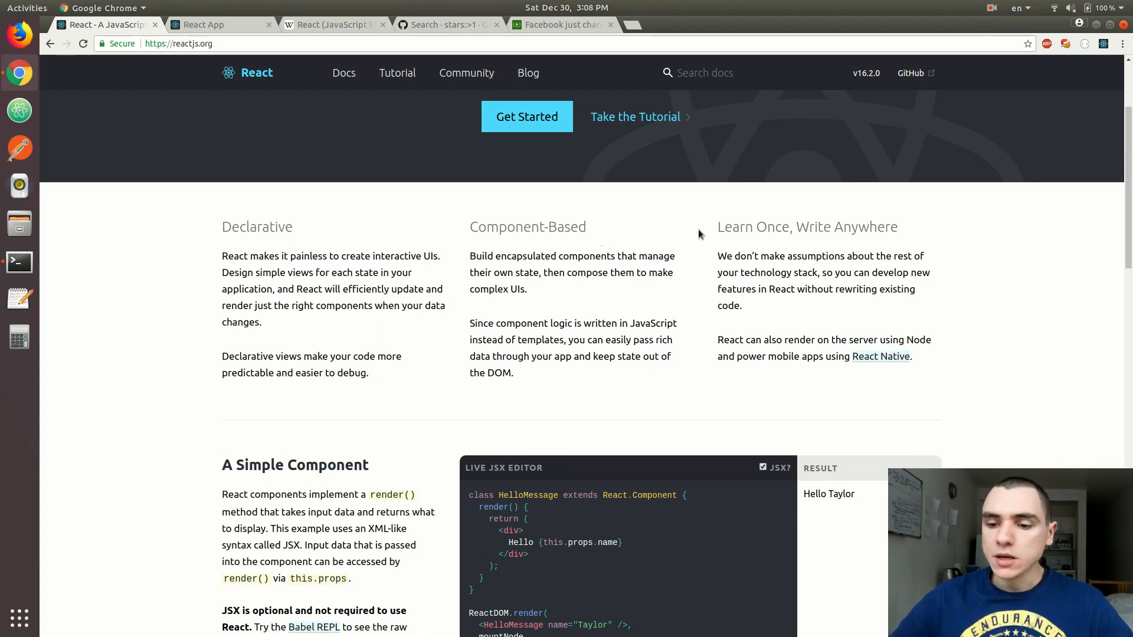
pyautogui.doubleClick(807, 226)
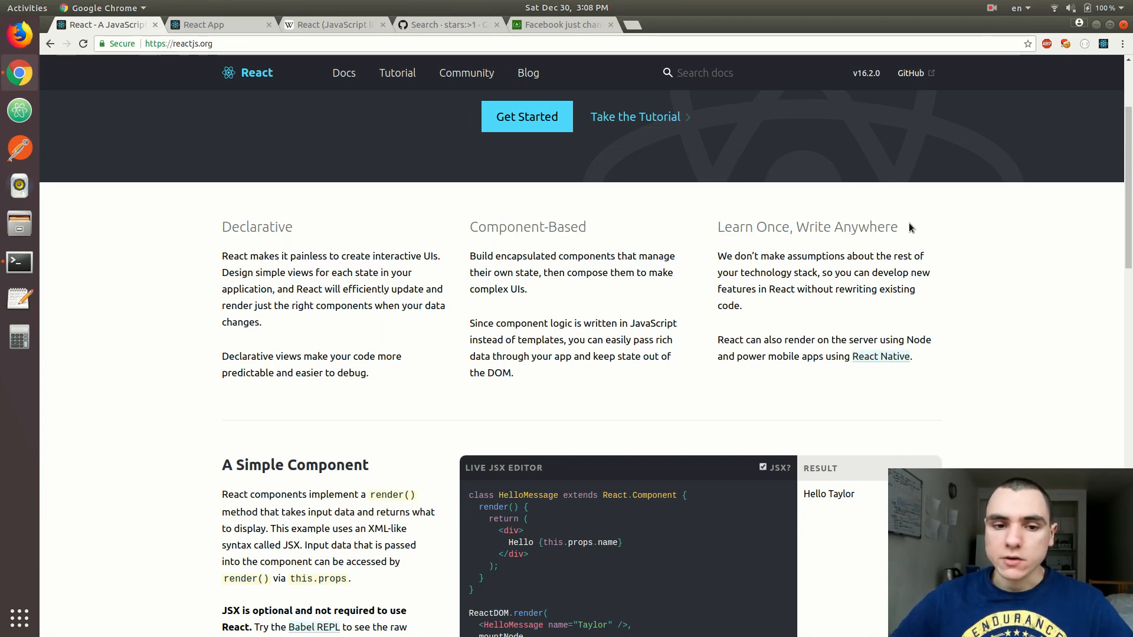
# Open the 'React (JavaScript library)' Wikipedia tab and highlight '2013' under History
pyautogui.click(332, 24)
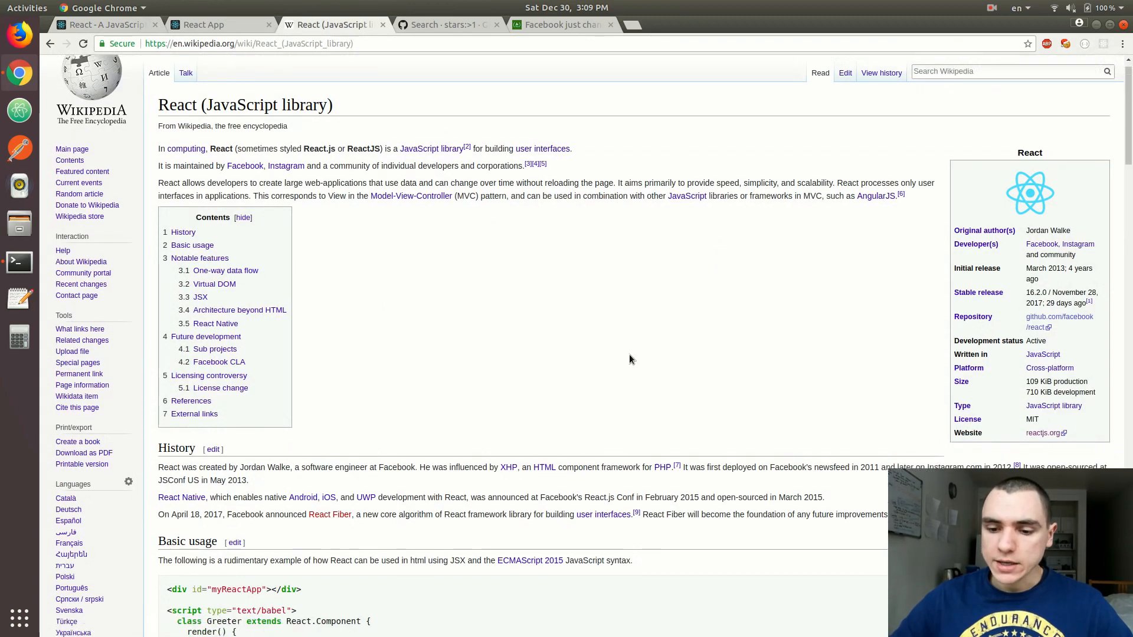
pyautogui.scroll(-3)
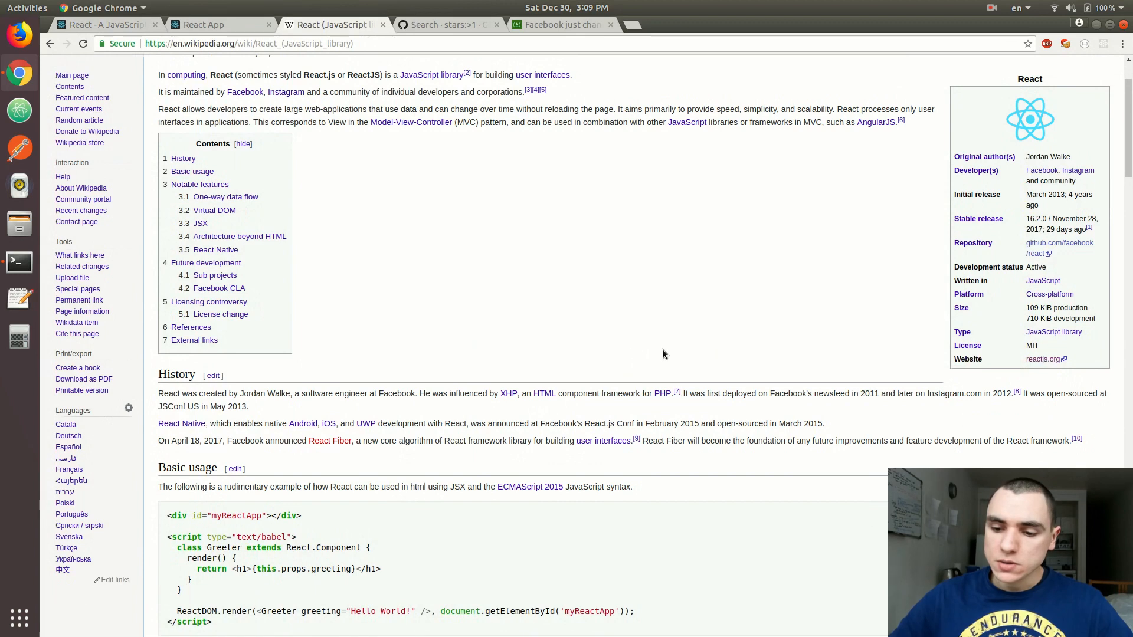
pyautogui.moveTo(869, 394)
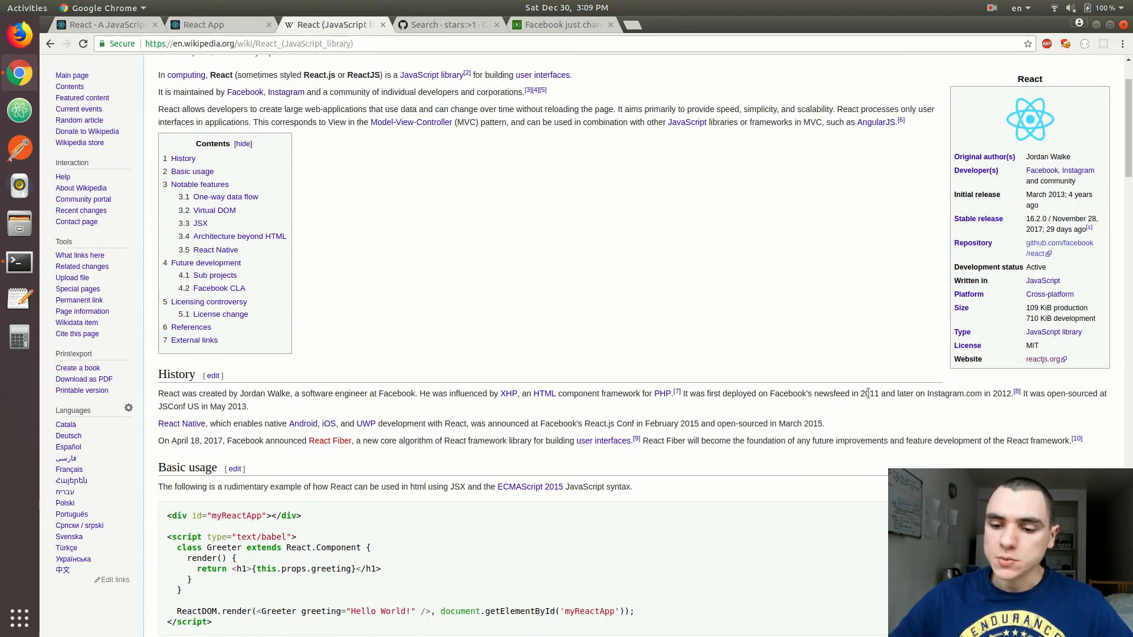
pyautogui.doubleClick(869, 394)
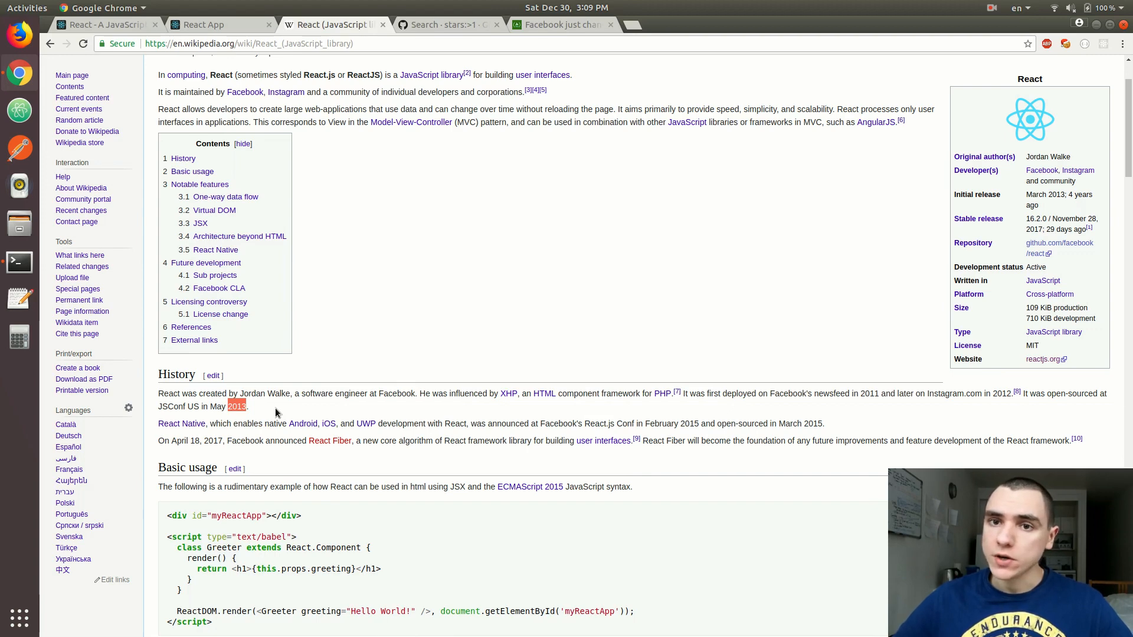
pyautogui.moveTo(423, 39)
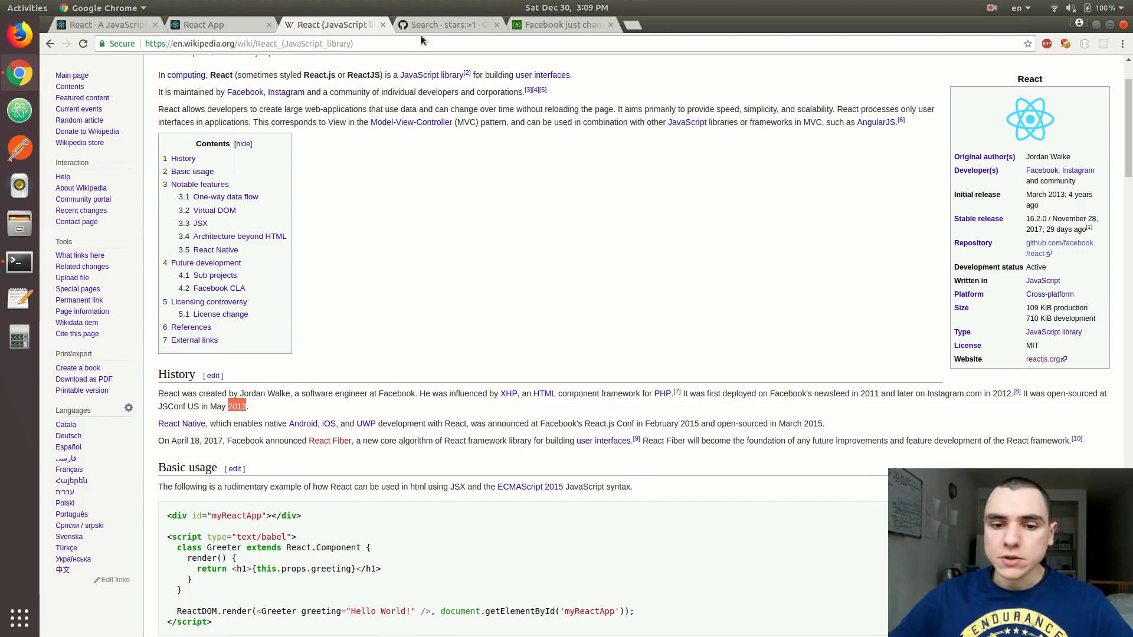
# Browse the 'Search - stars:>1' GitHub results and move to page 2
pyautogui.click(448, 24)
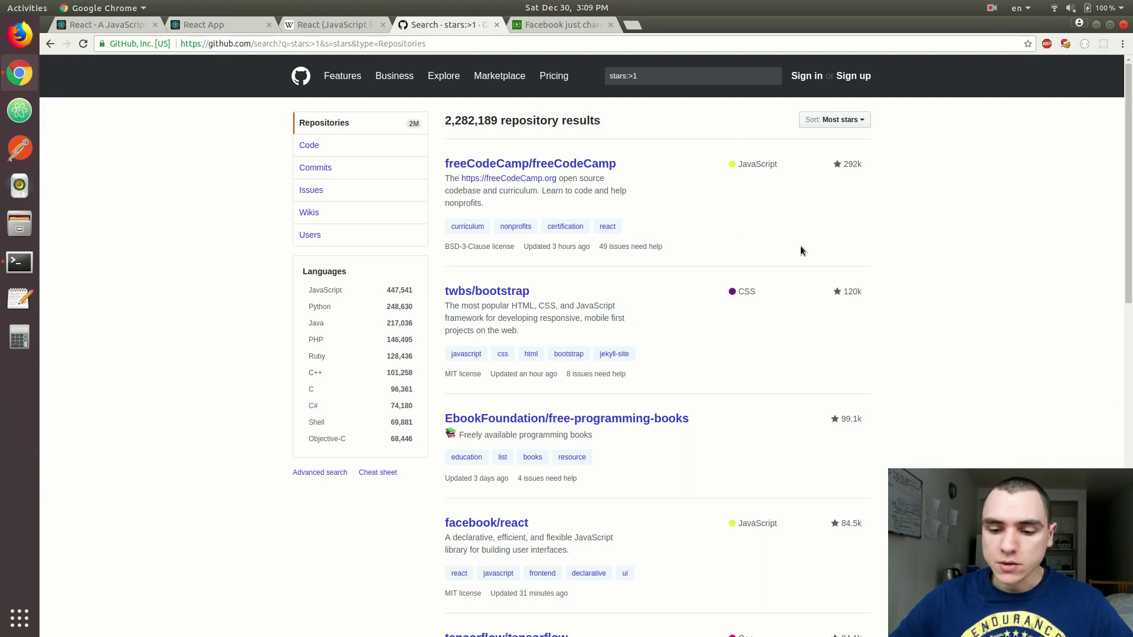
pyautogui.moveTo(914, 324)
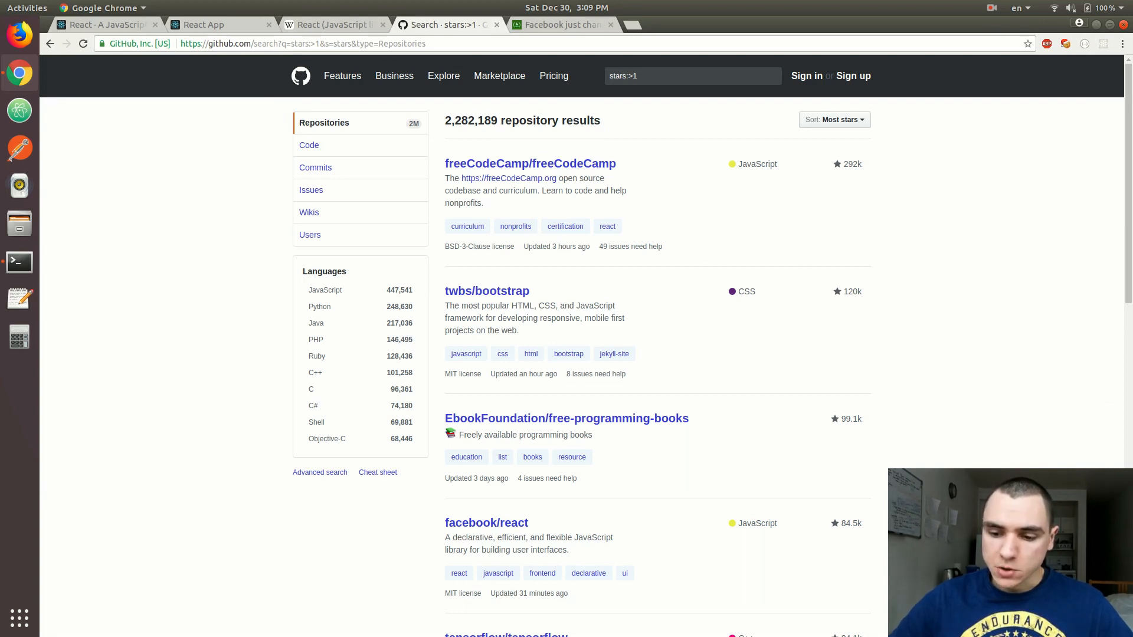
pyautogui.scroll(-3)
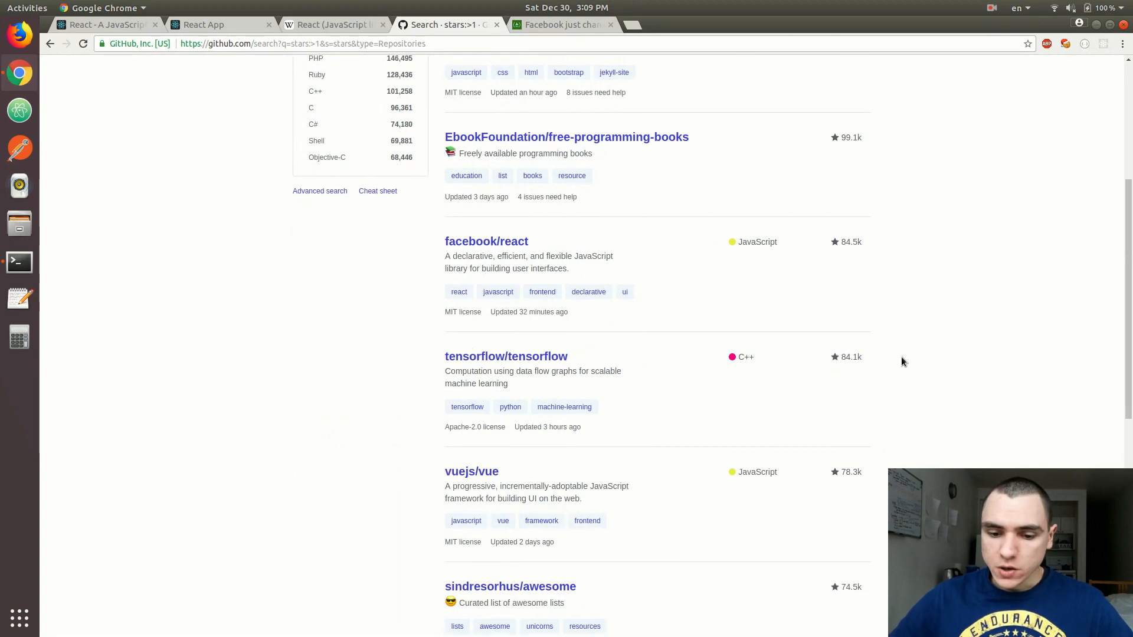
pyautogui.moveTo(512, 468)
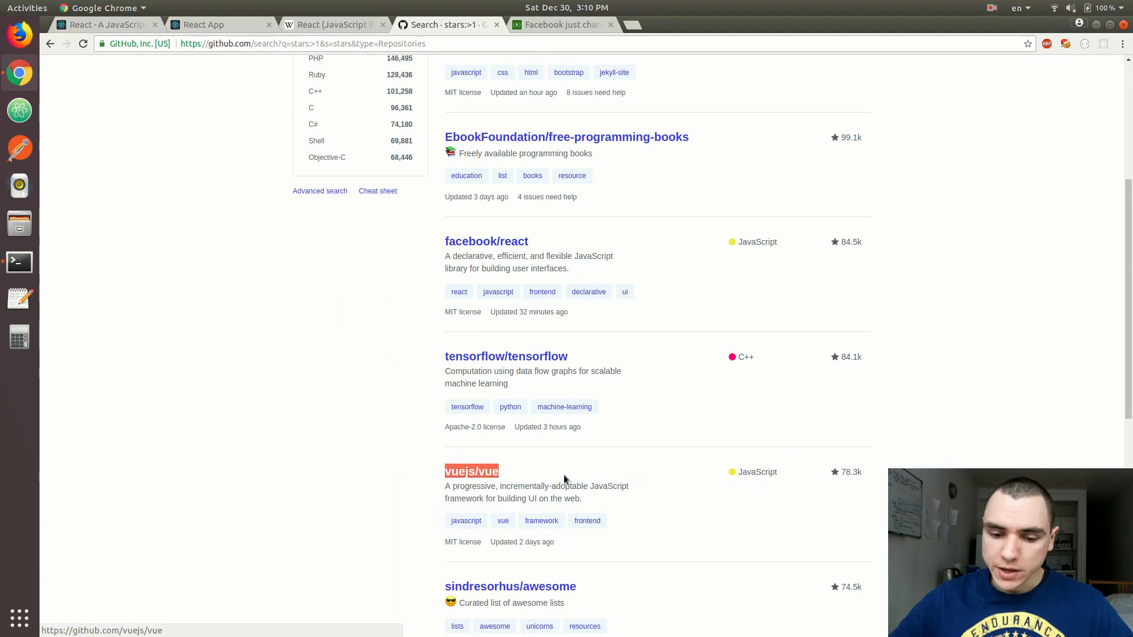
pyautogui.scroll(-3)
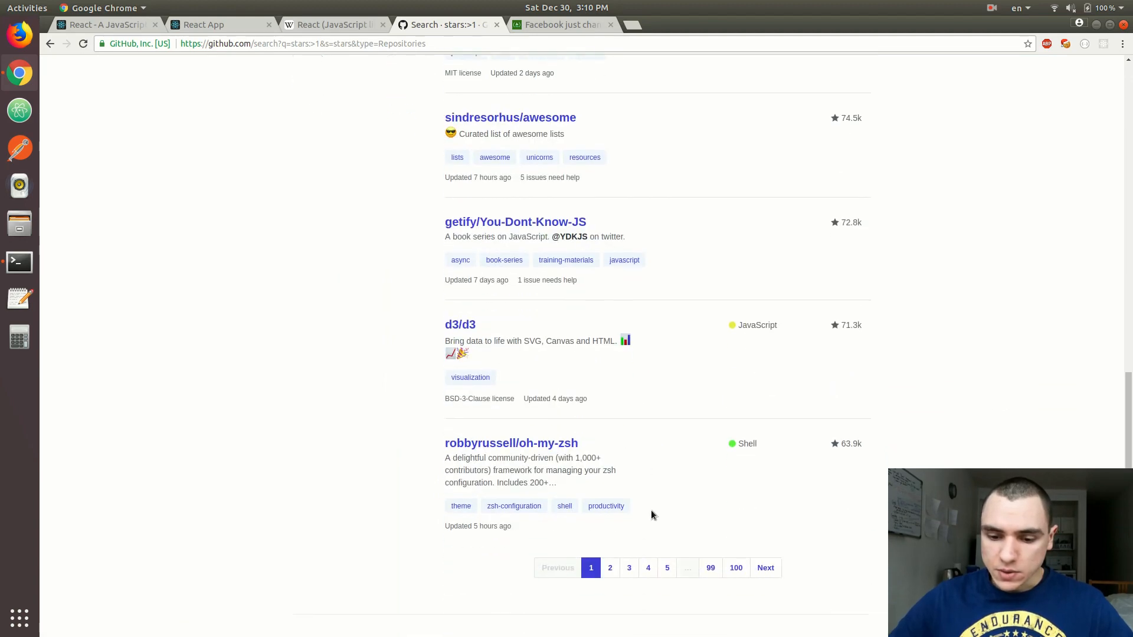
pyautogui.click(609, 567)
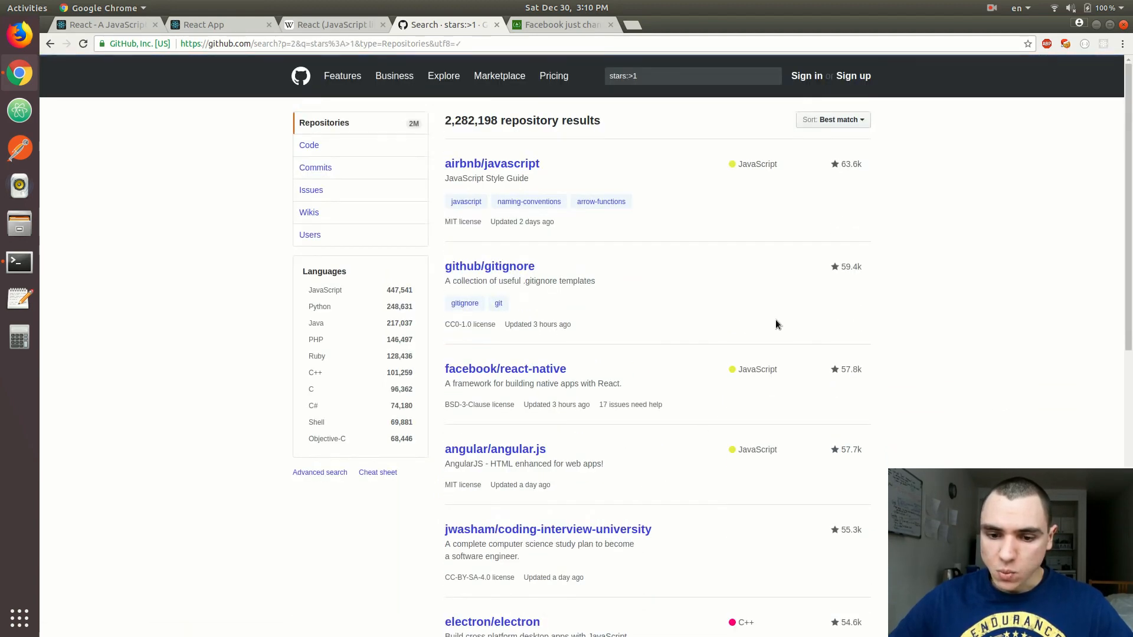
pyautogui.scroll(-3)
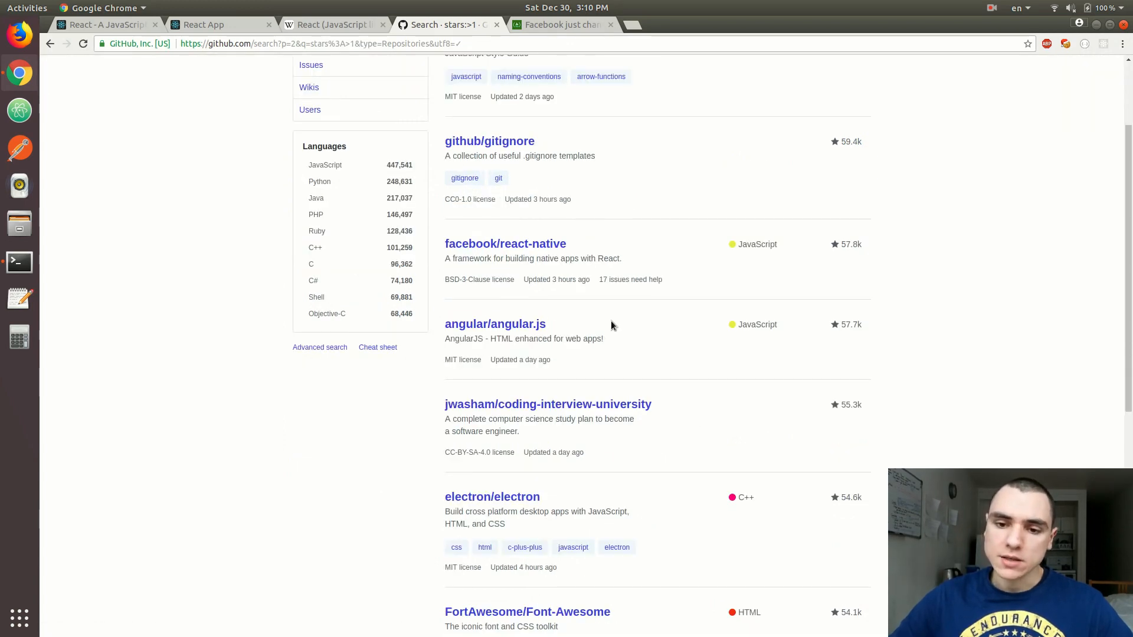
# Read the 'Facebook just changed the license' article down to the September 25 MIT switch
pyautogui.click(562, 23)
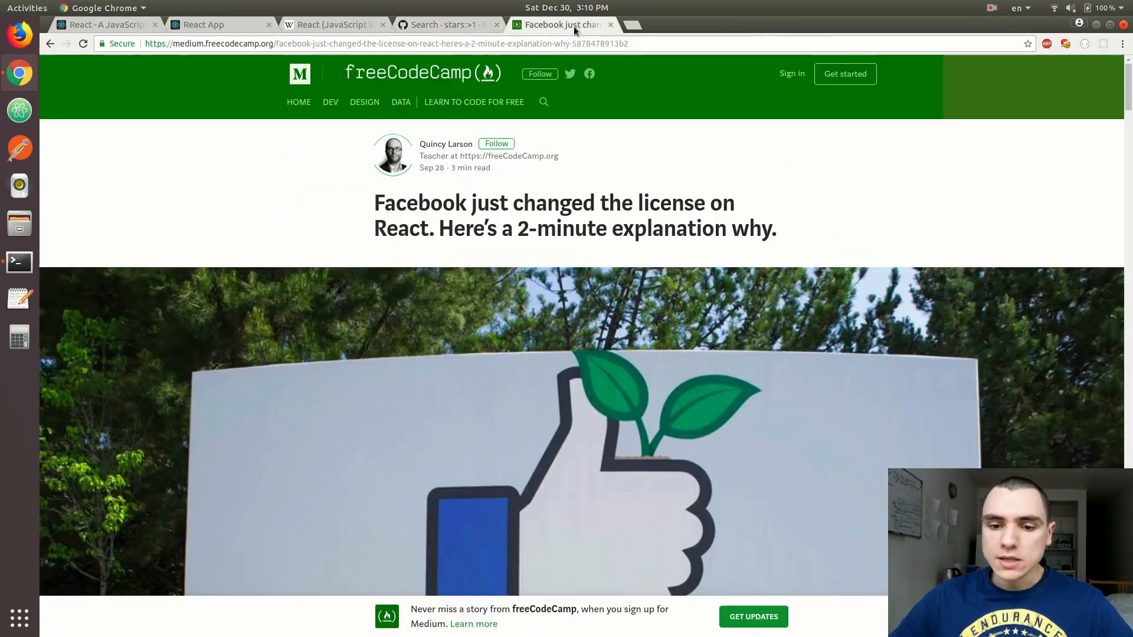
pyautogui.moveTo(668, 342)
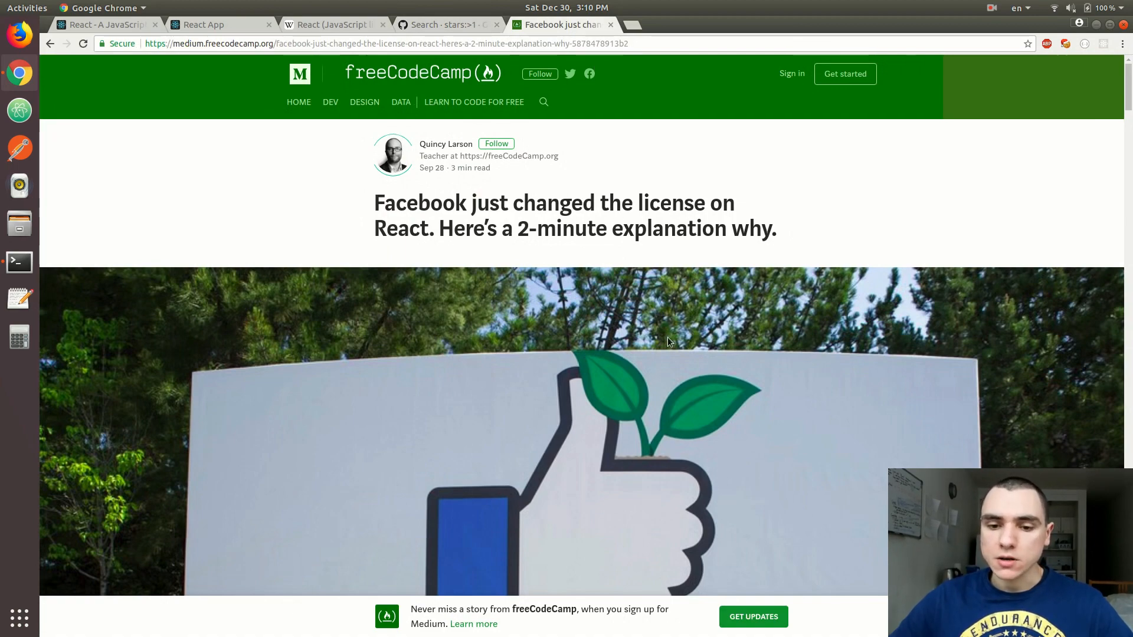
pyautogui.scroll(-3)
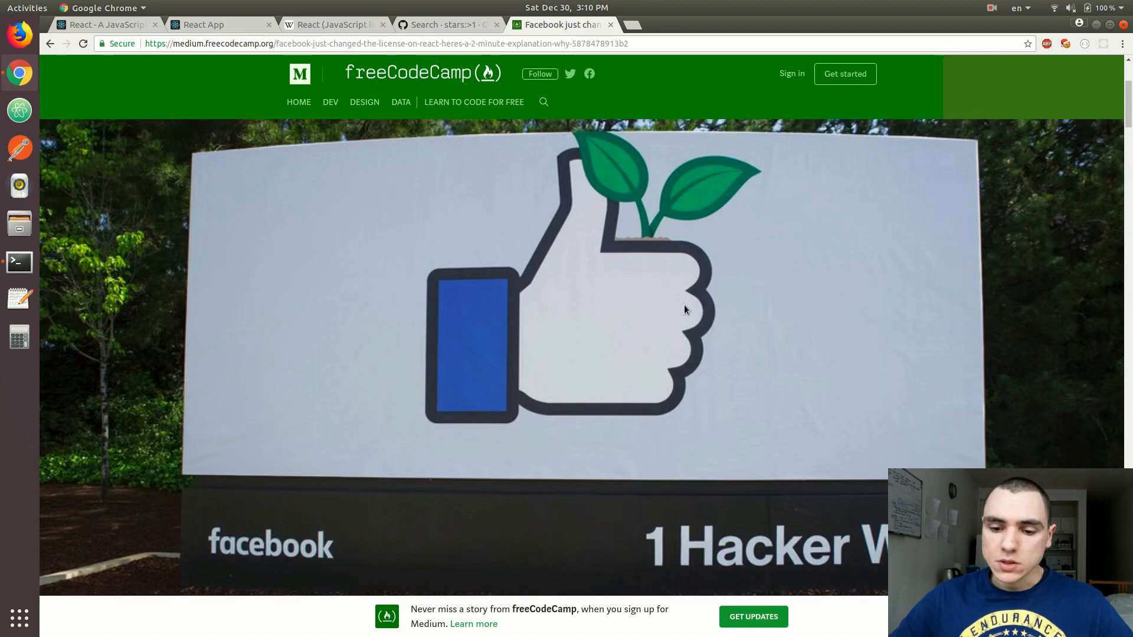
pyautogui.scroll(-3)
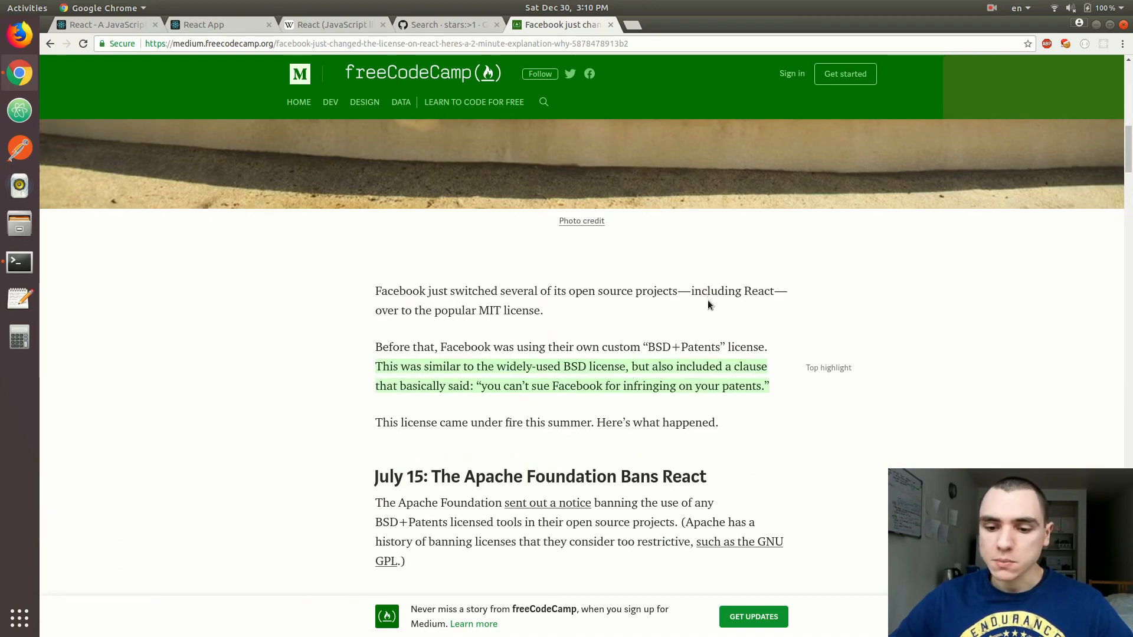
pyautogui.moveTo(689, 303)
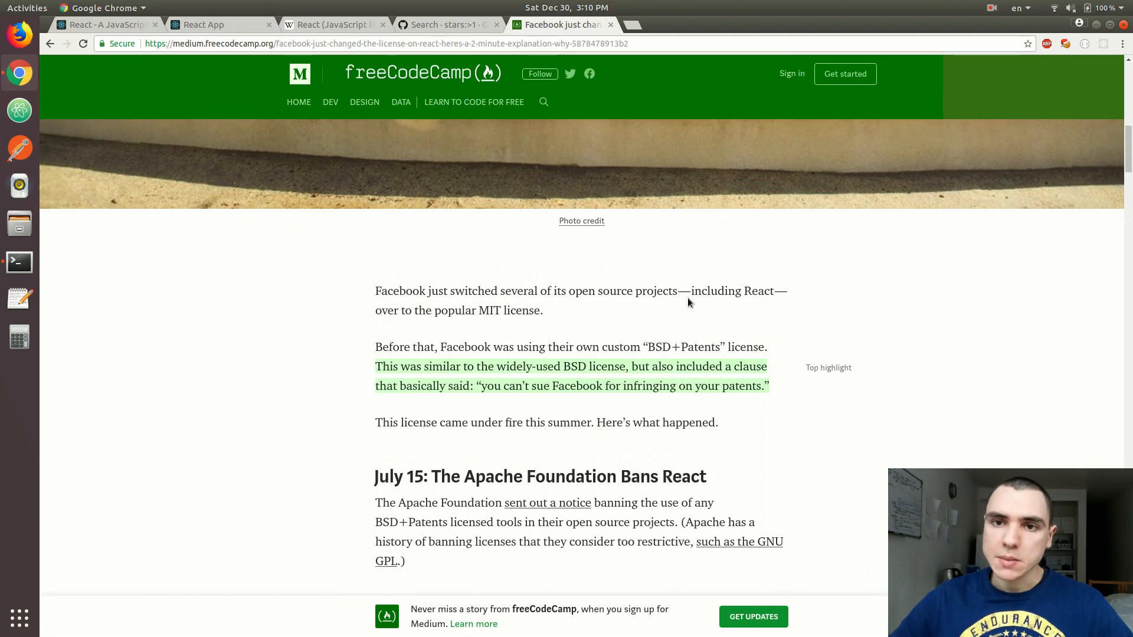
pyautogui.scroll(-3)
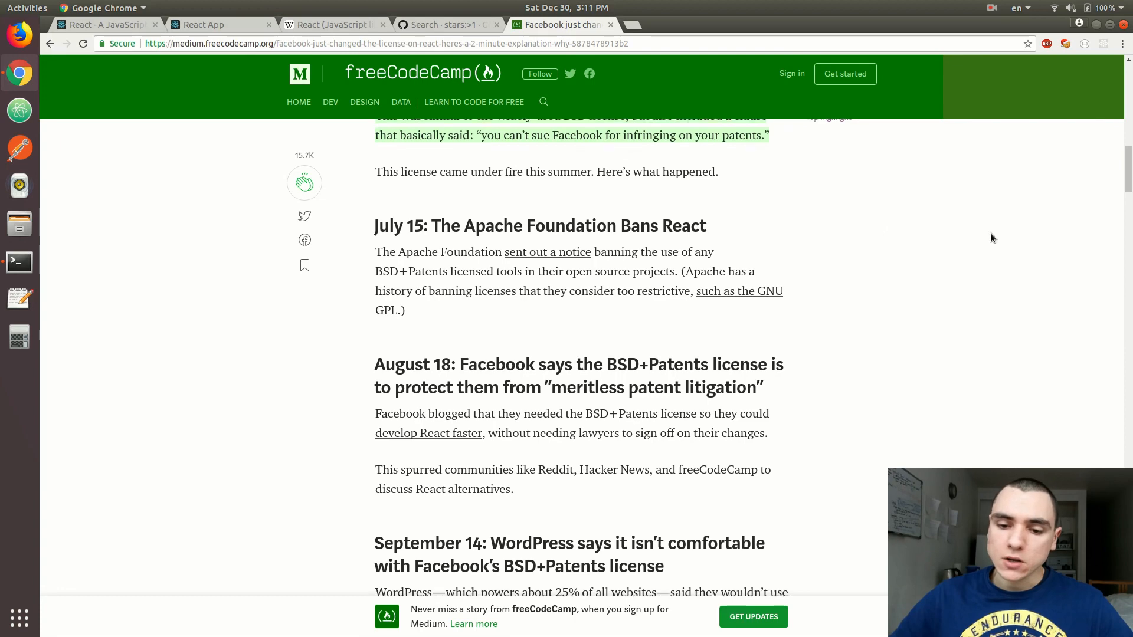
pyautogui.scroll(-3)
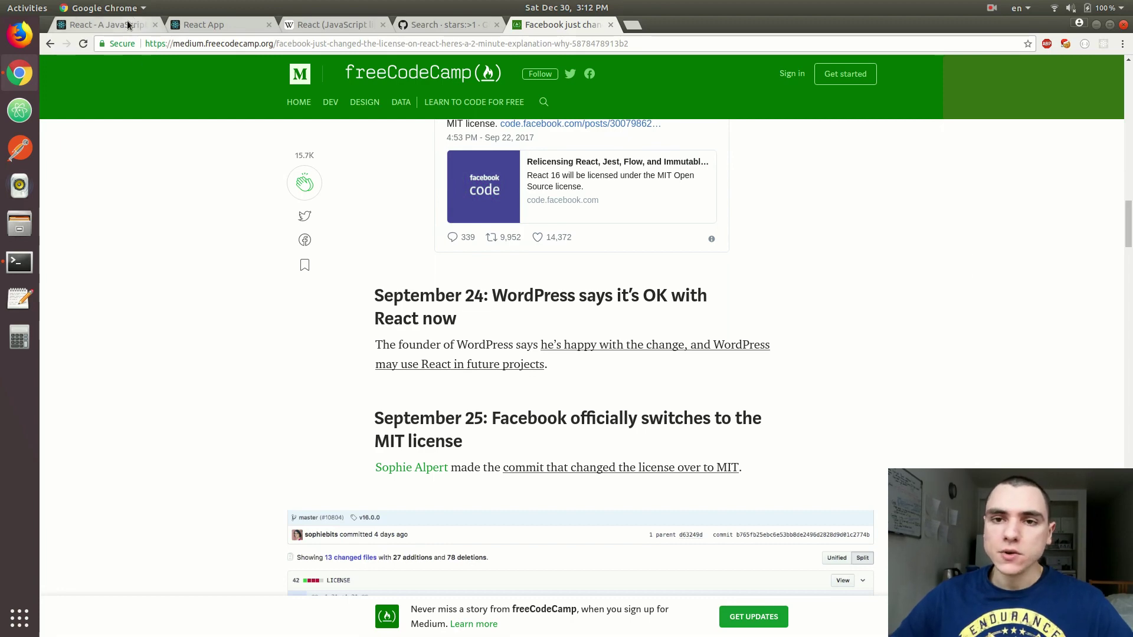
# Return to the 'React - A JavaScript library' tab, scrolled up to the tagline
pyautogui.click(105, 24)
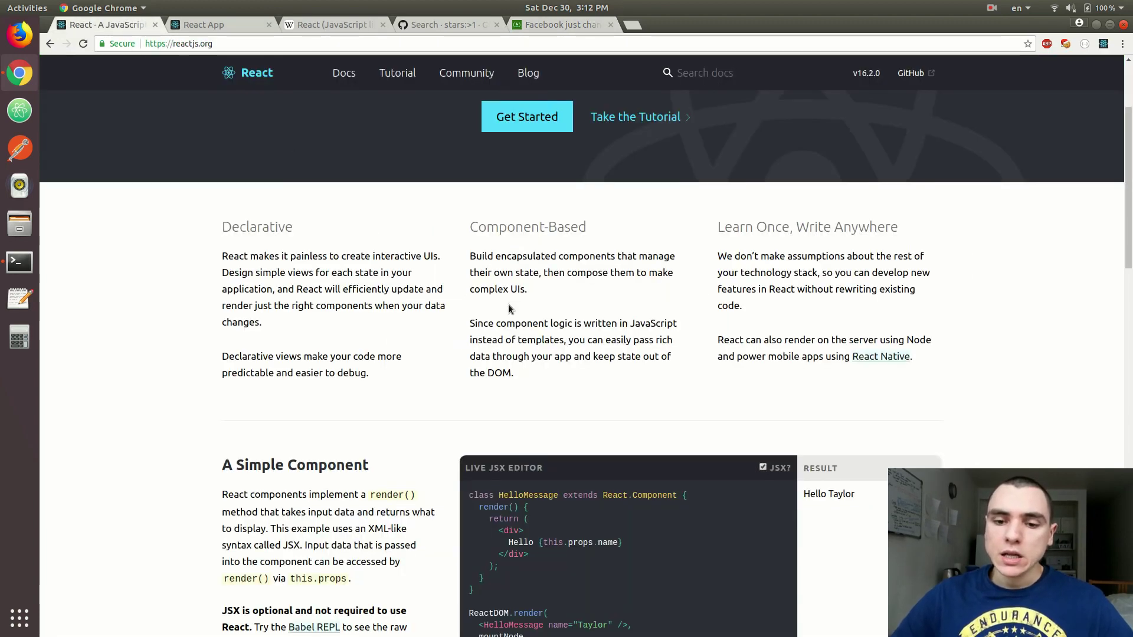
pyautogui.scroll(3)
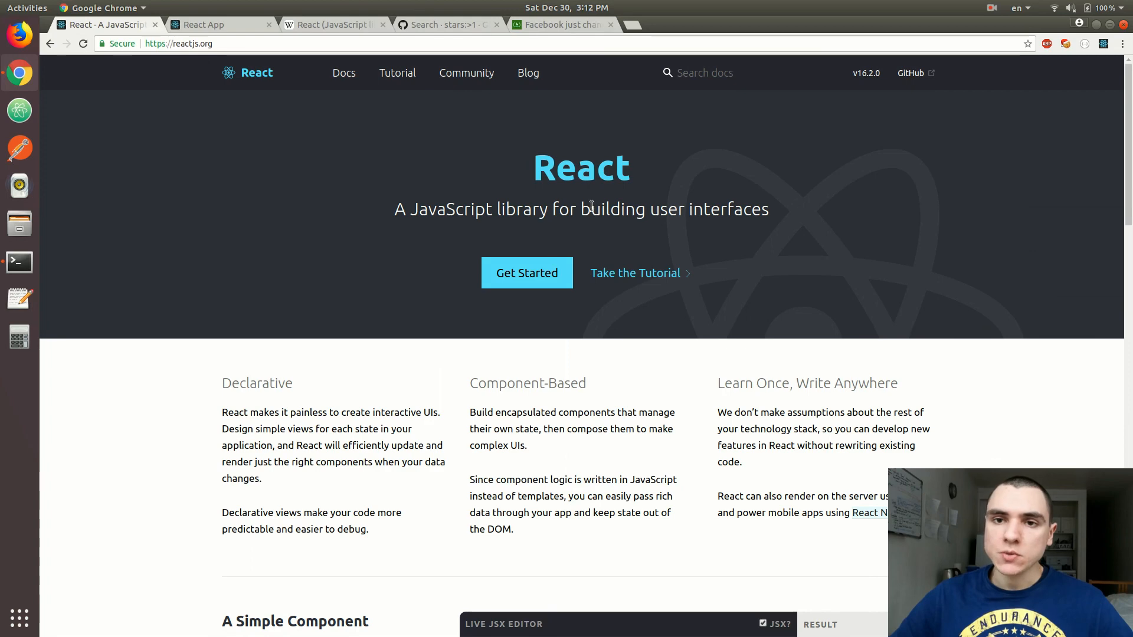
pyautogui.moveTo(584, 209)
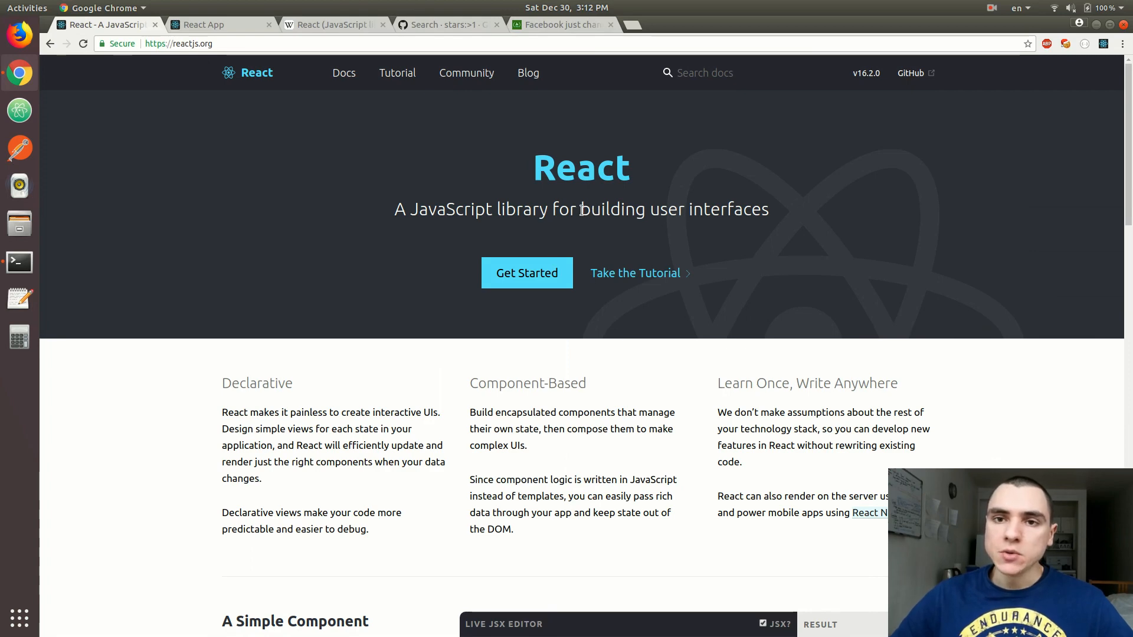